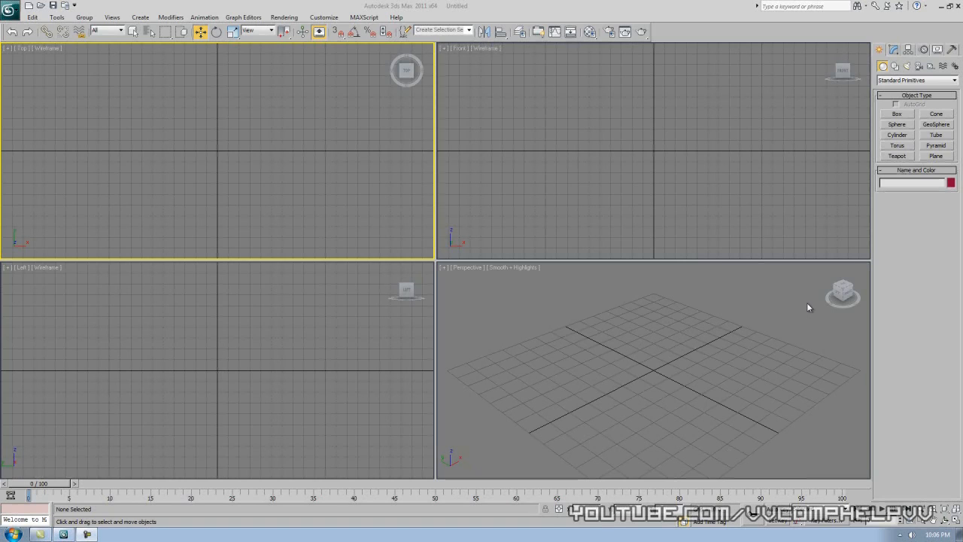
pyautogui.moveTo(392, 131)
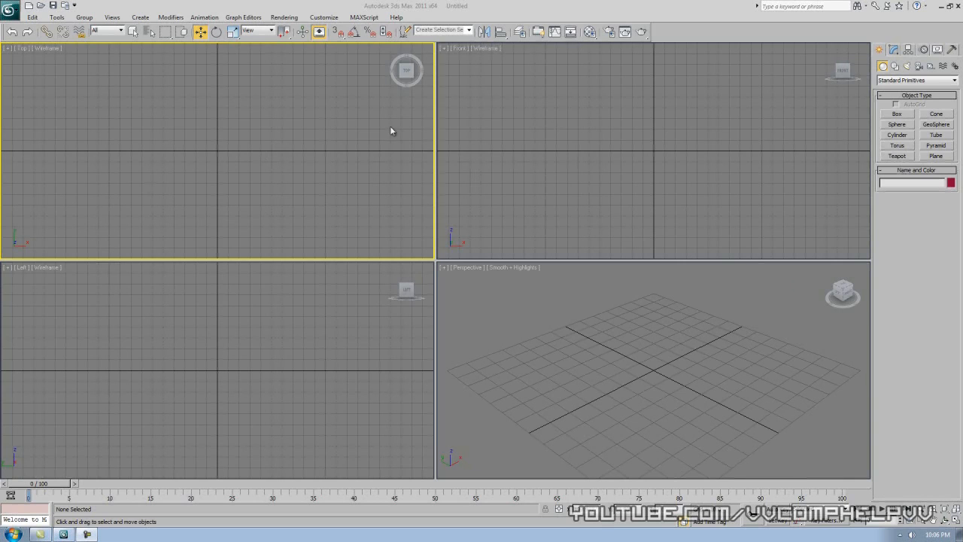